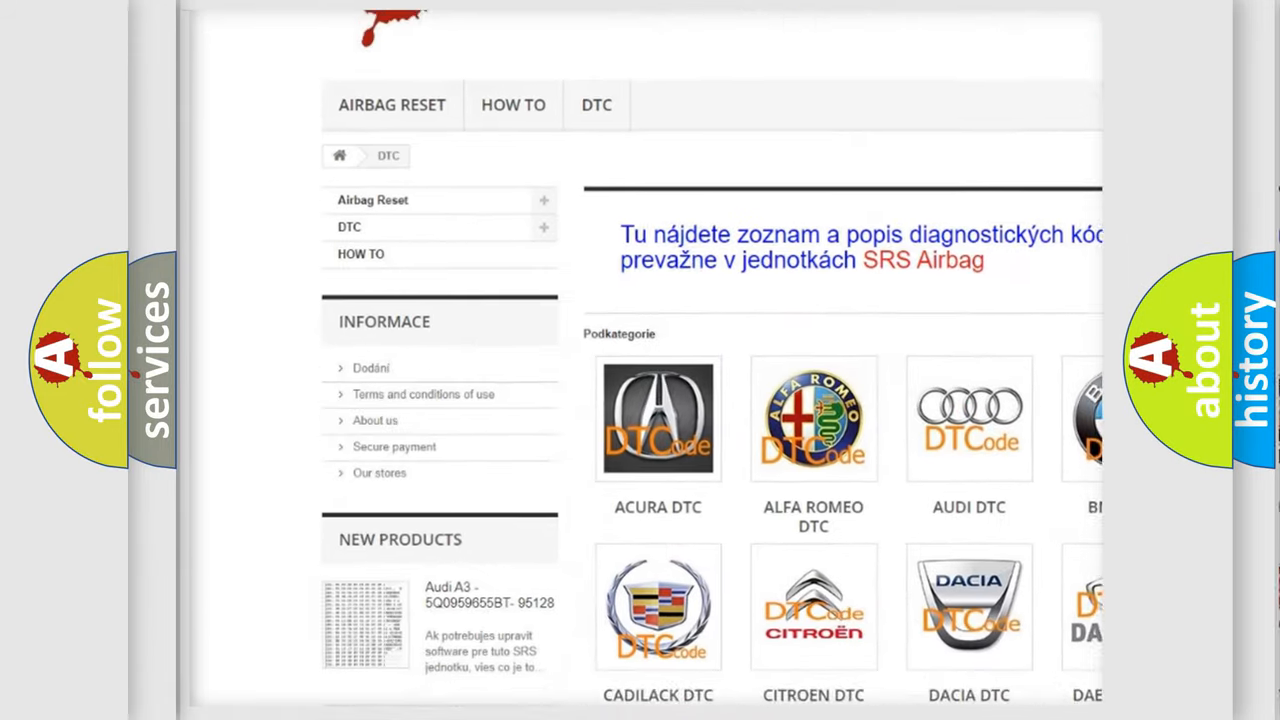
{"action": "scroll", "scroll_direction": "down", "scroll_amount": 3}
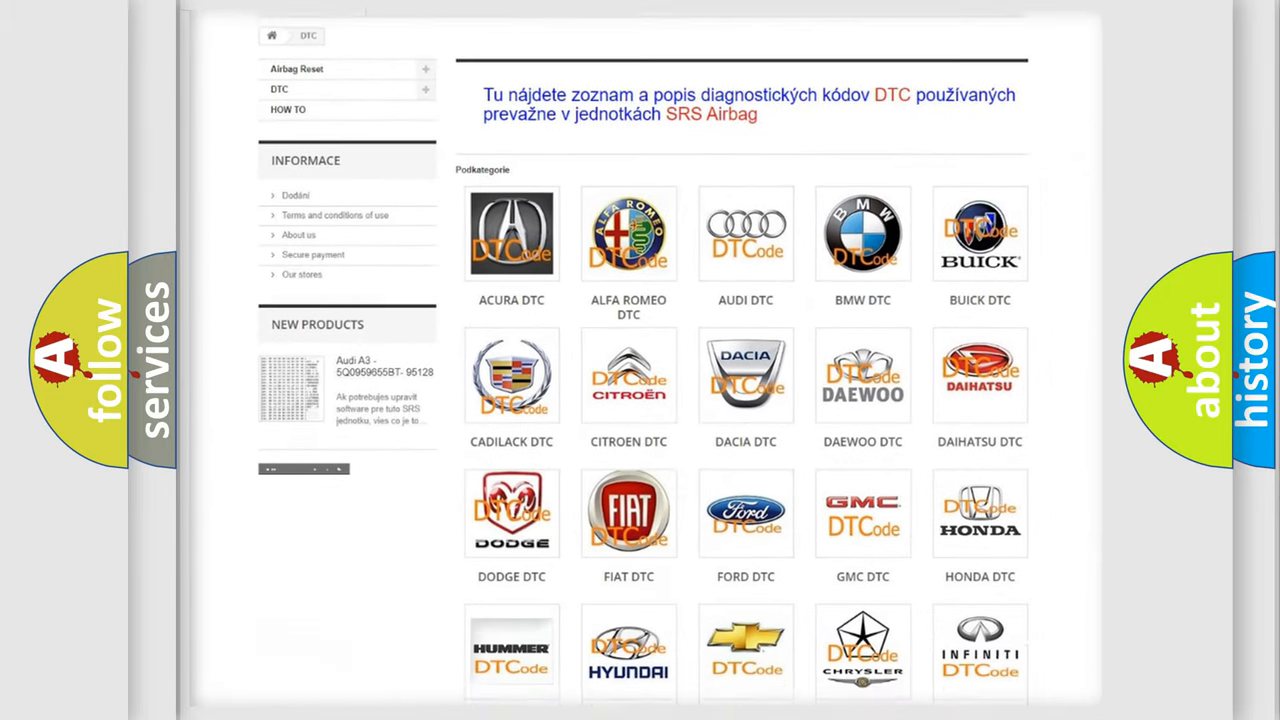
{"action": "scroll", "scroll_direction": "down", "scroll_amount": 3}
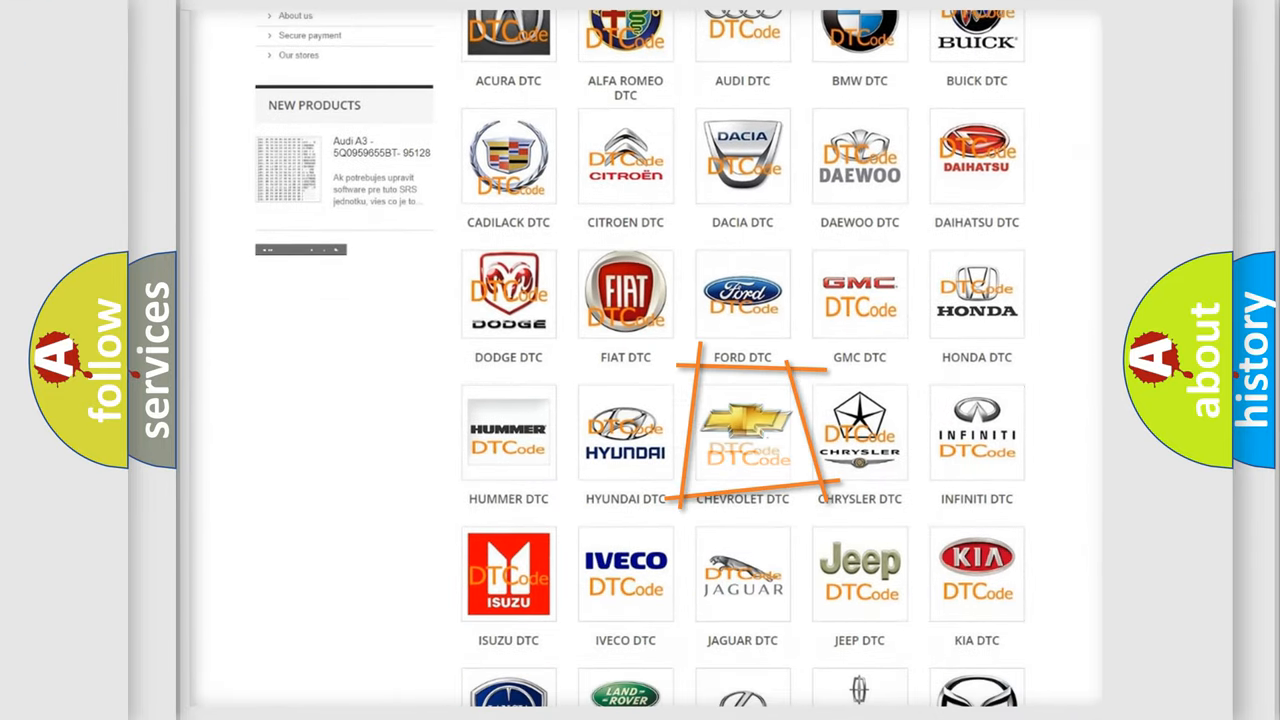